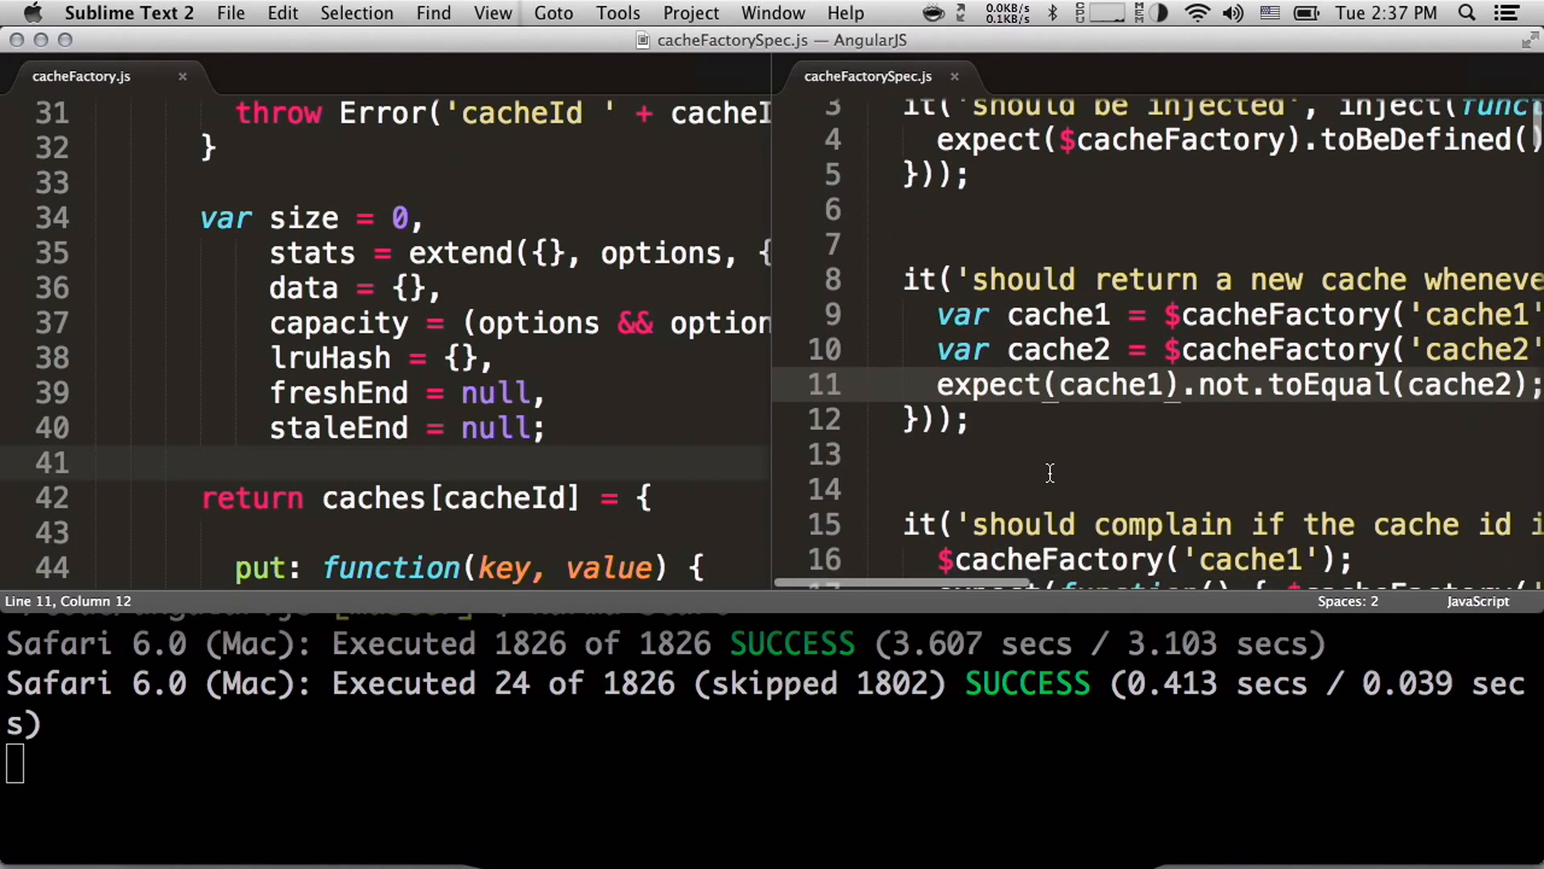
Add the line console.log(cache1.size()) below the expect statement in the new-cache test
type("cons")
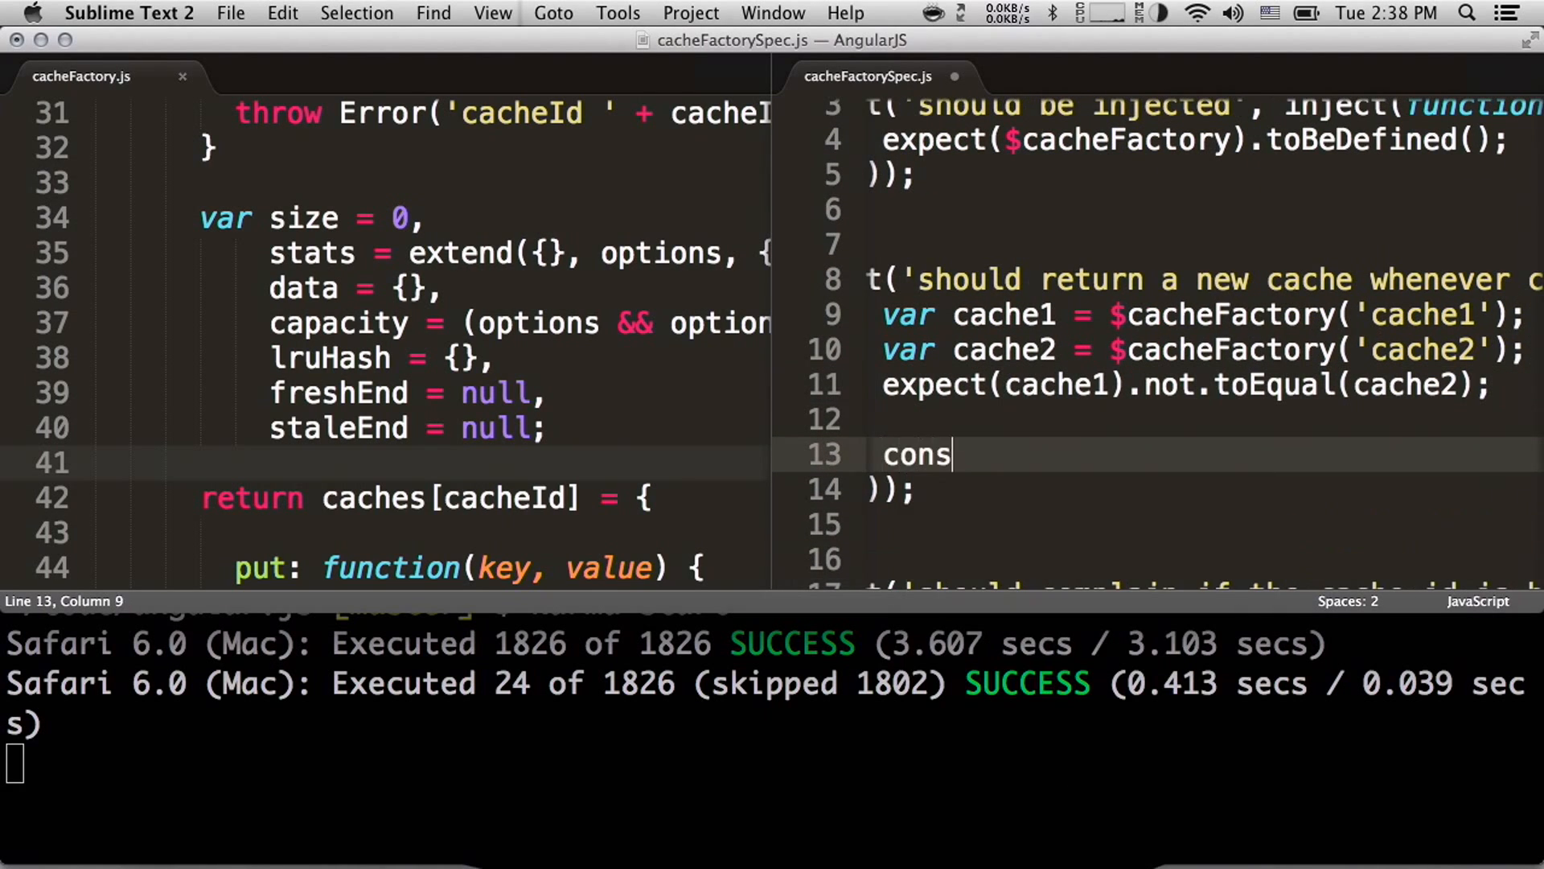
type("ole.log()")
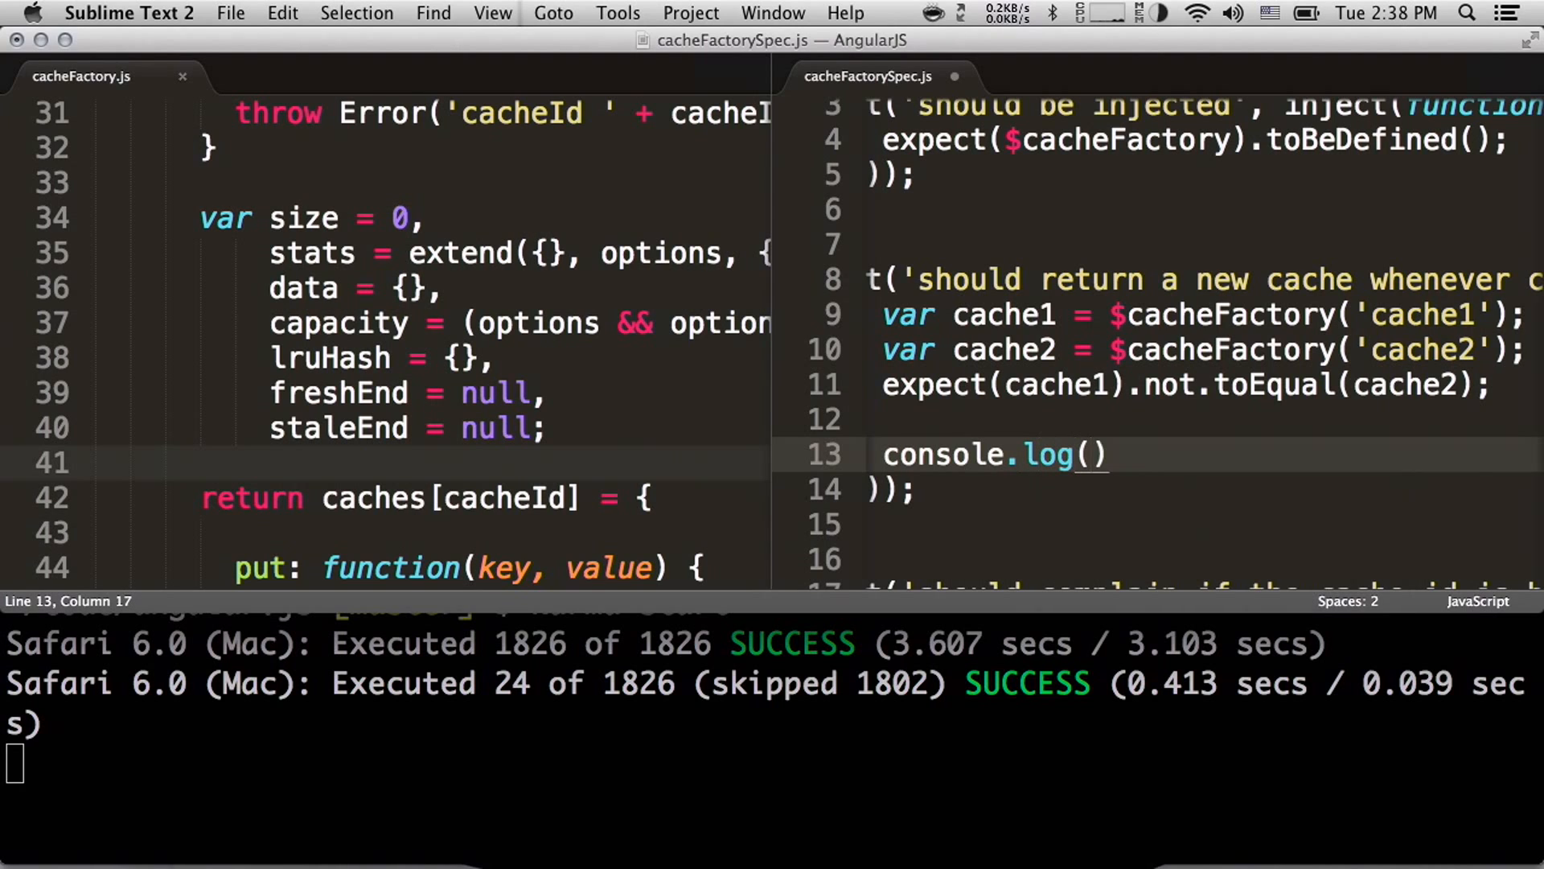
type("cache1.")
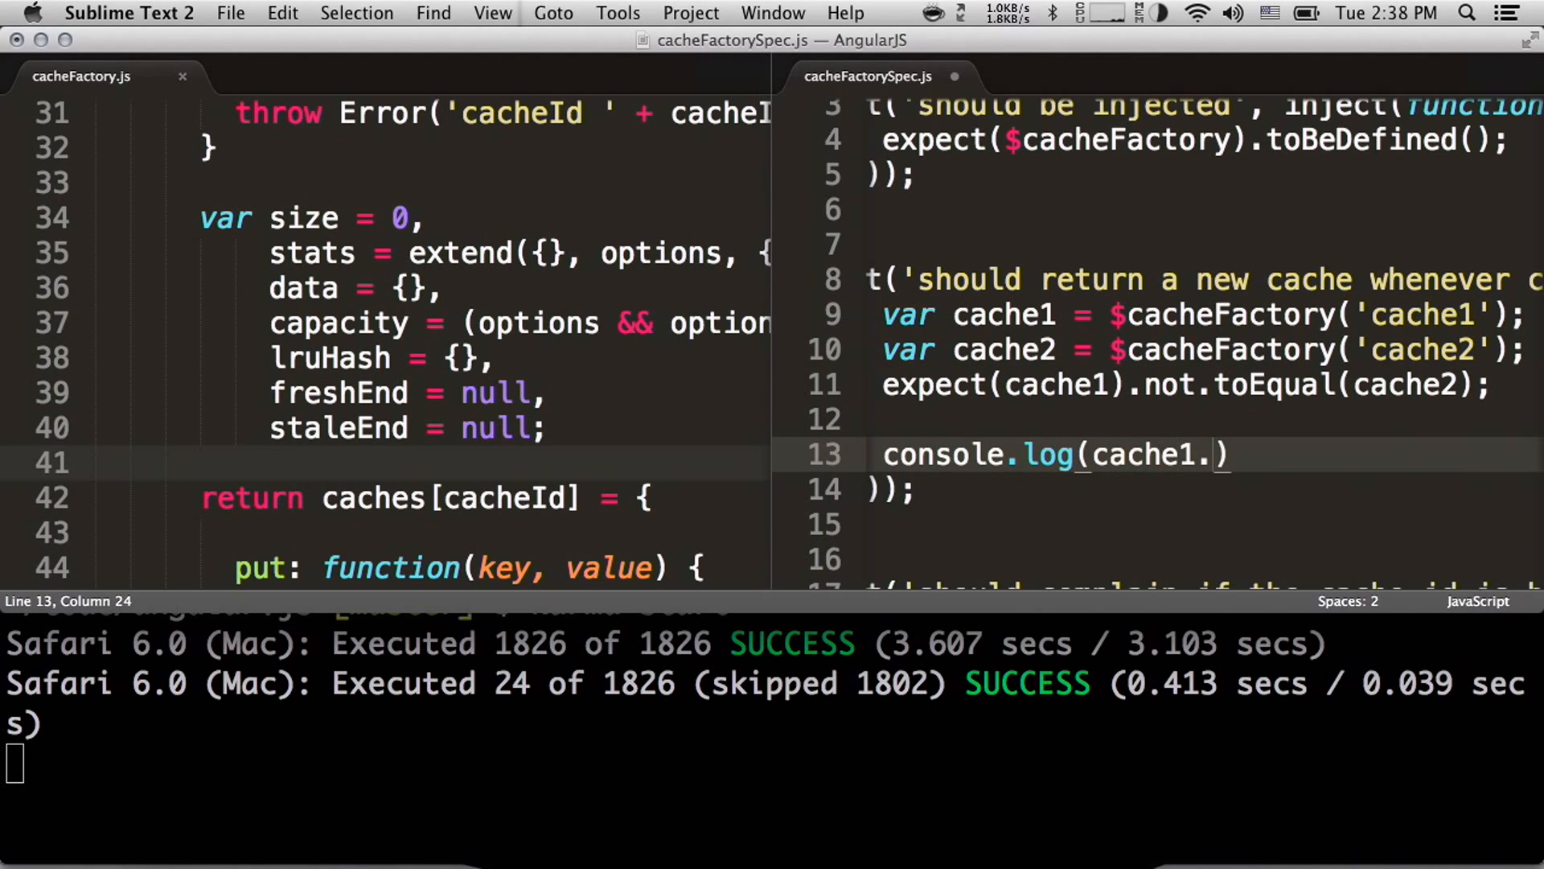
type("size()")
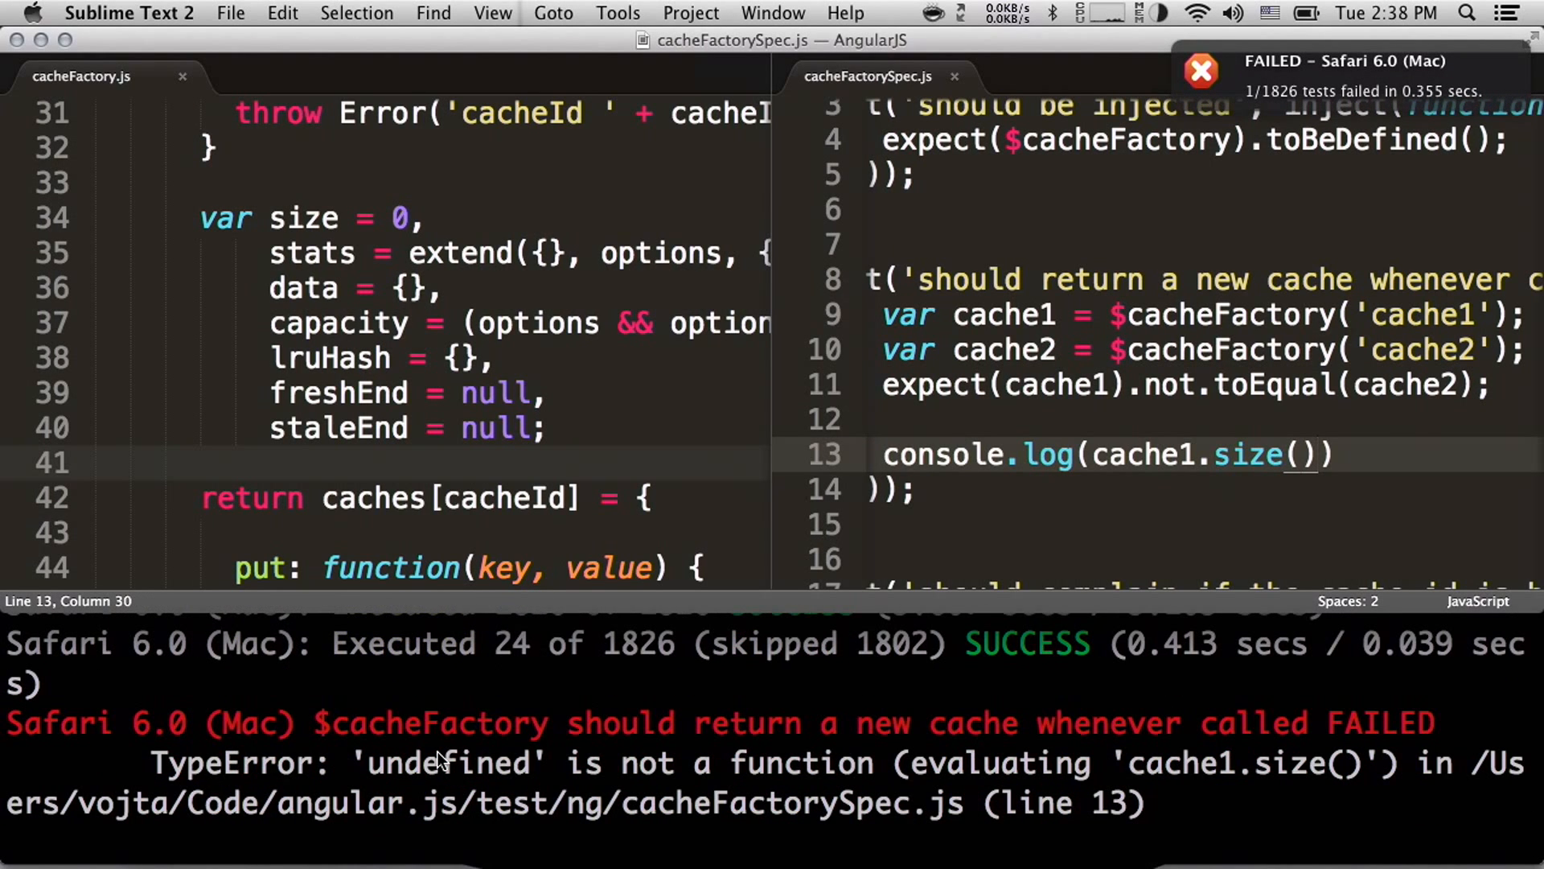
Replace size with info so the logged call reads cache1.info()
double_click(1251, 454)
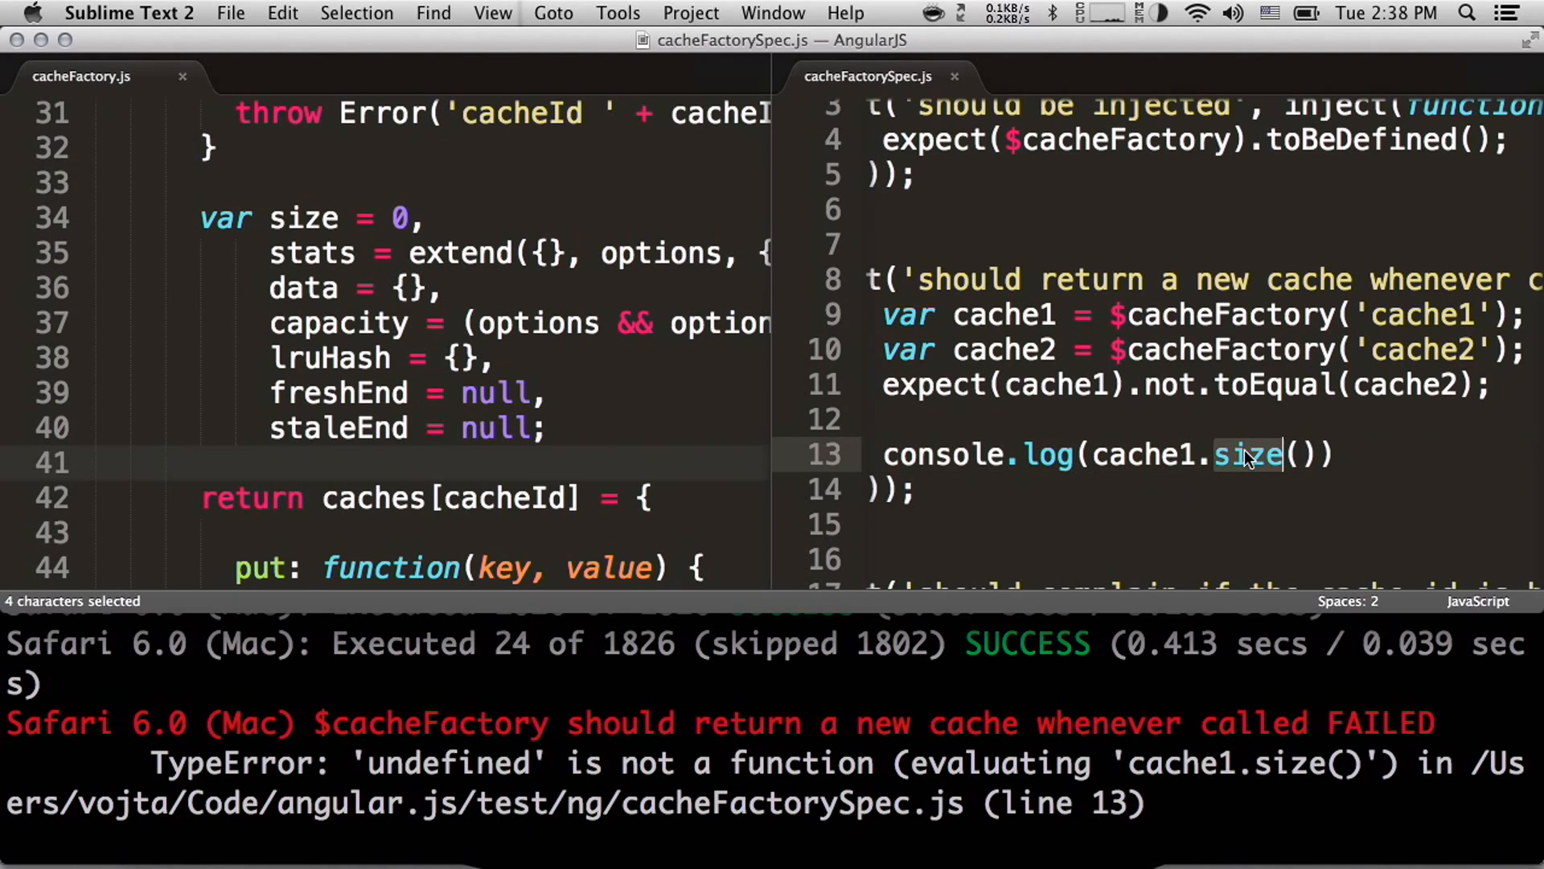
type("info")
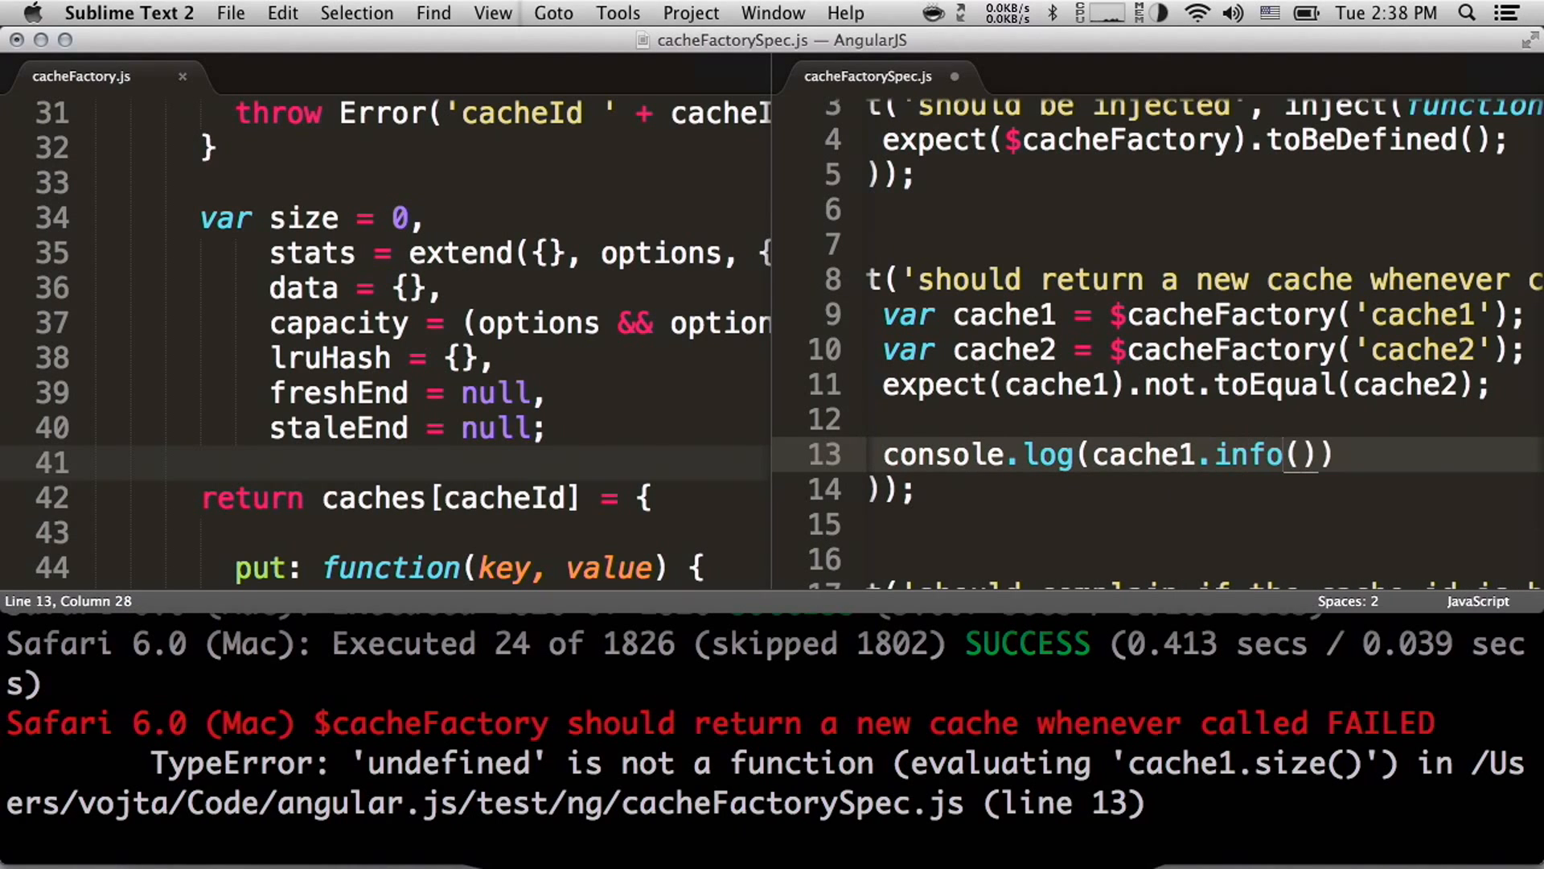